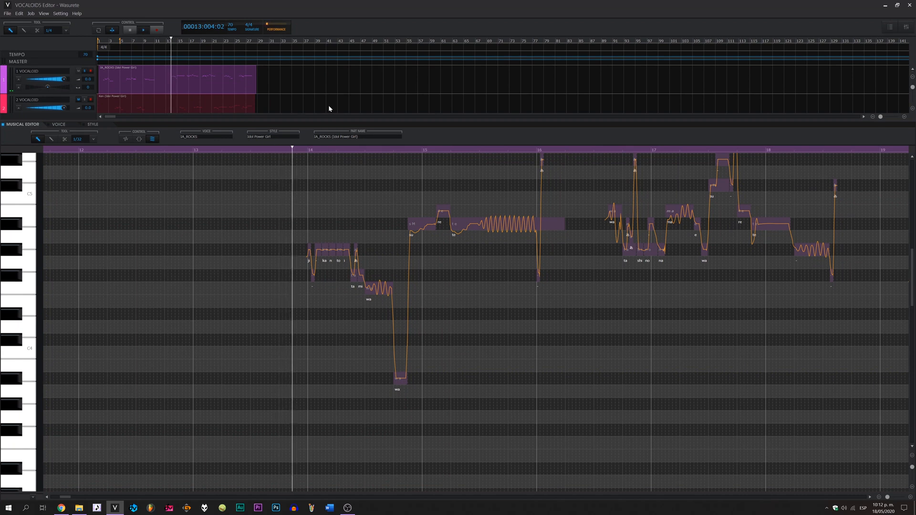
# Step: Minimize the VOCALOID5 Editor window with the two-track project to show the desktop
pyautogui.click(144, 29)
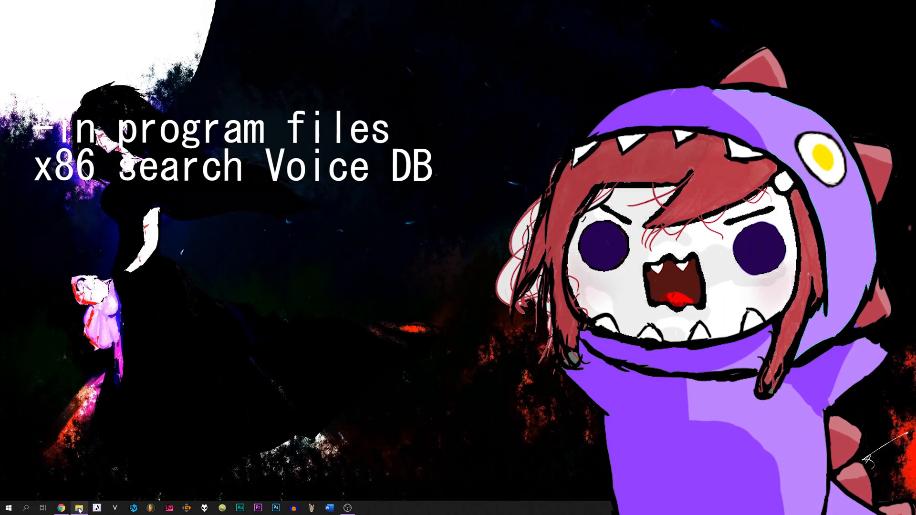
# Step: Open File Explorer and browse to C:\Archivos de programa (x86)\VoiceDB
pyautogui.click(78, 508)
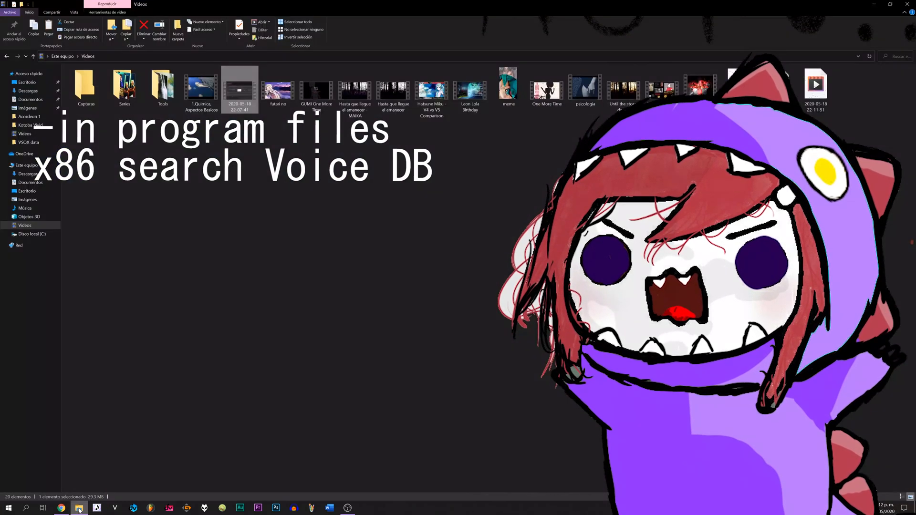
pyautogui.click(27, 233)
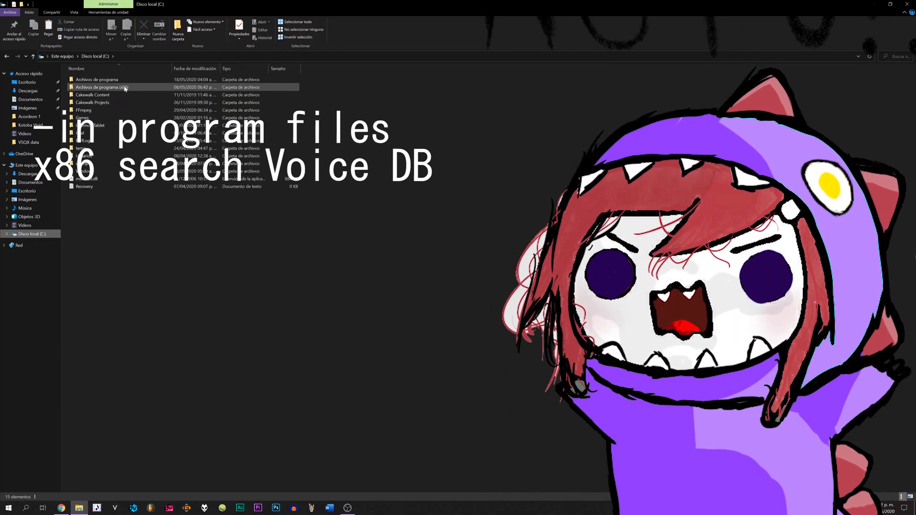
pyautogui.doubleClick(103, 87)
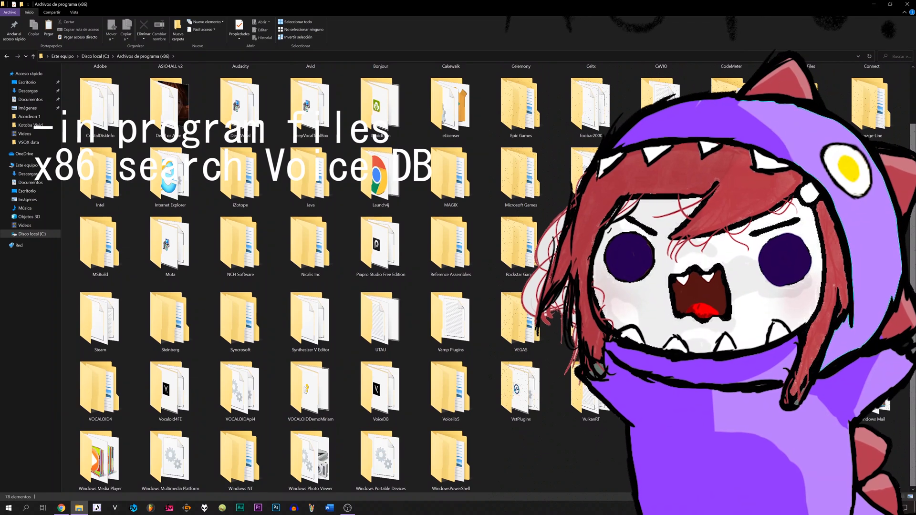
pyautogui.doubleClick(380, 386)
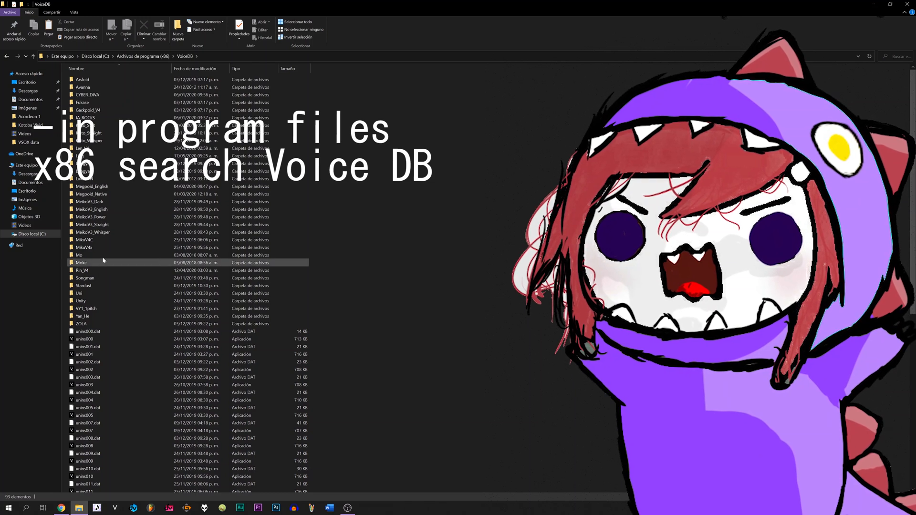
pyautogui.moveTo(83, 239)
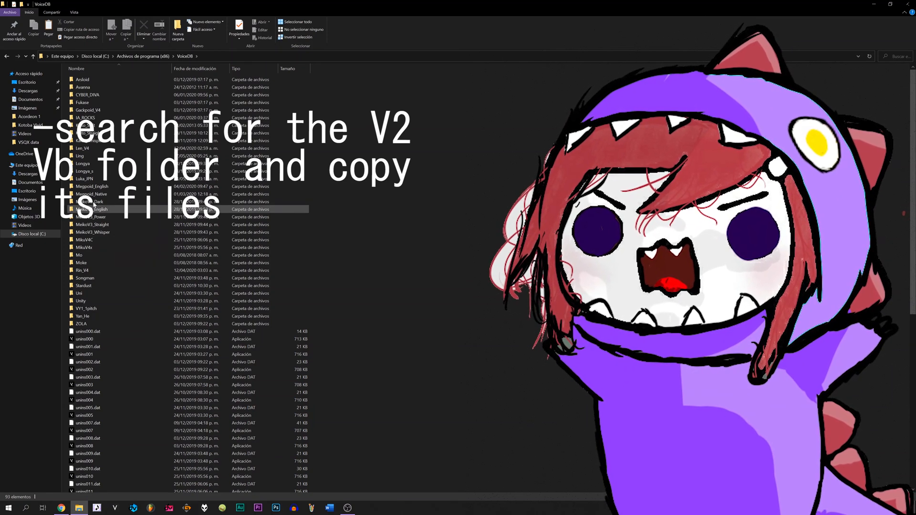
# Step: Open Luka_JPN's coded subfolder containing its three voicebank data files
pyautogui.doubleClick(82, 179)
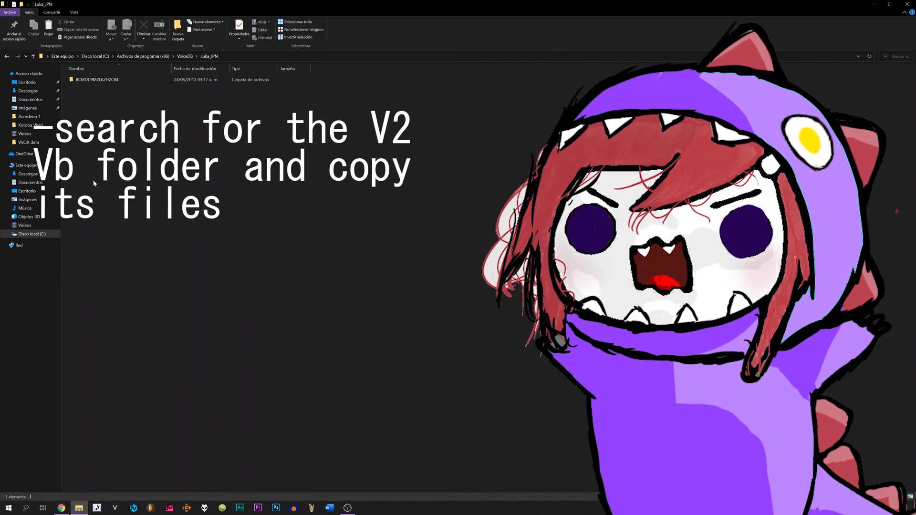
pyautogui.click(97, 79)
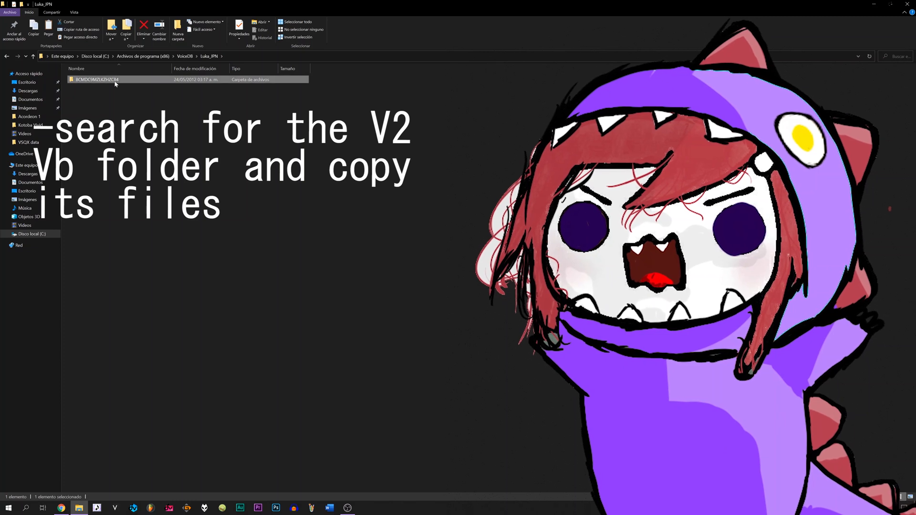
pyautogui.doubleClick(97, 79)
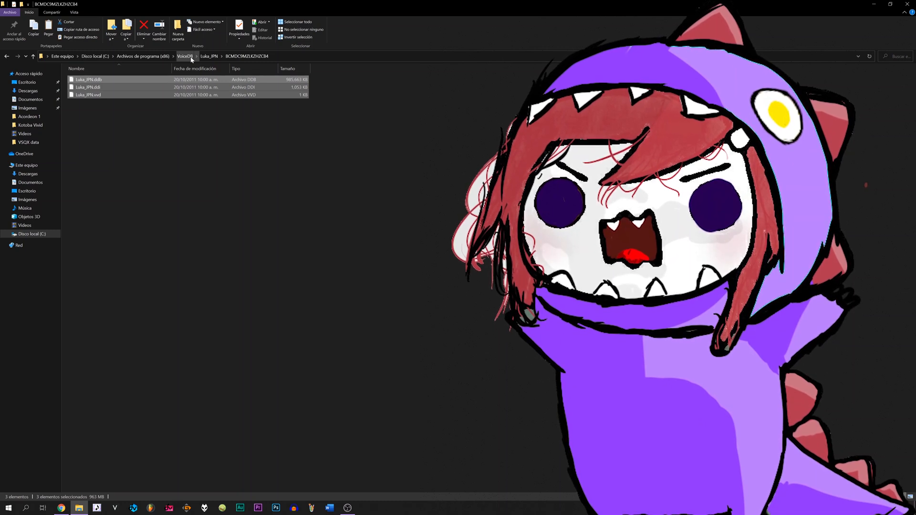
# Step: Return to VoiceDB, open IA_ROCKS's subfolder, and approve pasting the Luka_JPN files
pyautogui.click(184, 57)
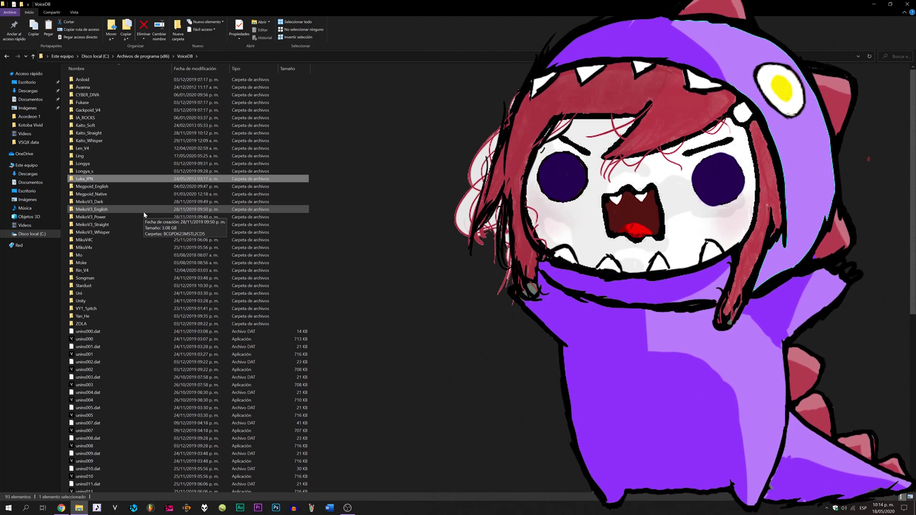
pyautogui.doubleClick(86, 117)
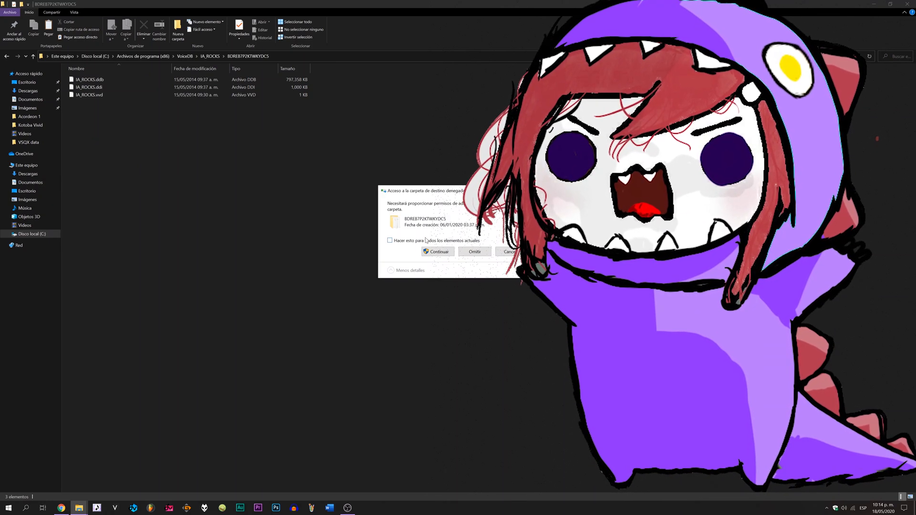
pyautogui.click(437, 251)
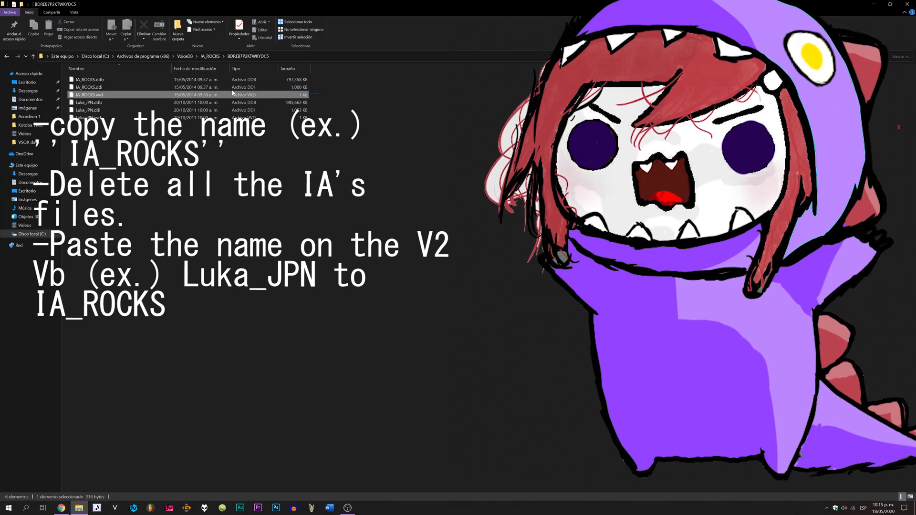
# Step: Delete the three original IA_ROCKS files and rename Luka_JPN.ddb and its siblings to IA_ROCKS
pyautogui.rightClick(89, 78)
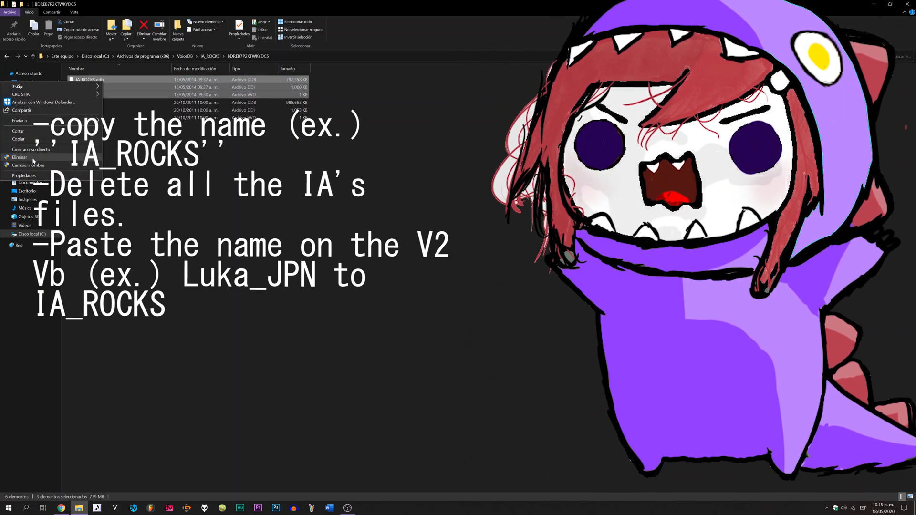
pyautogui.click(19, 157)
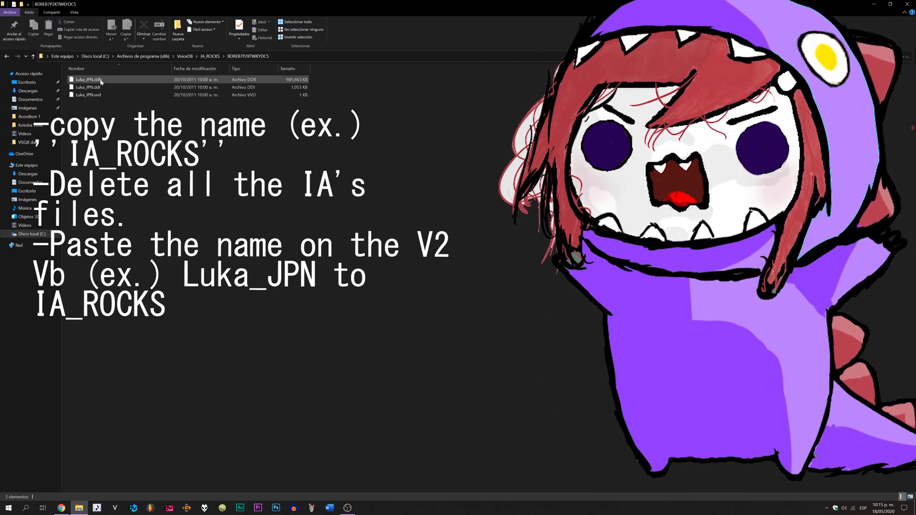
pyautogui.click(87, 79)
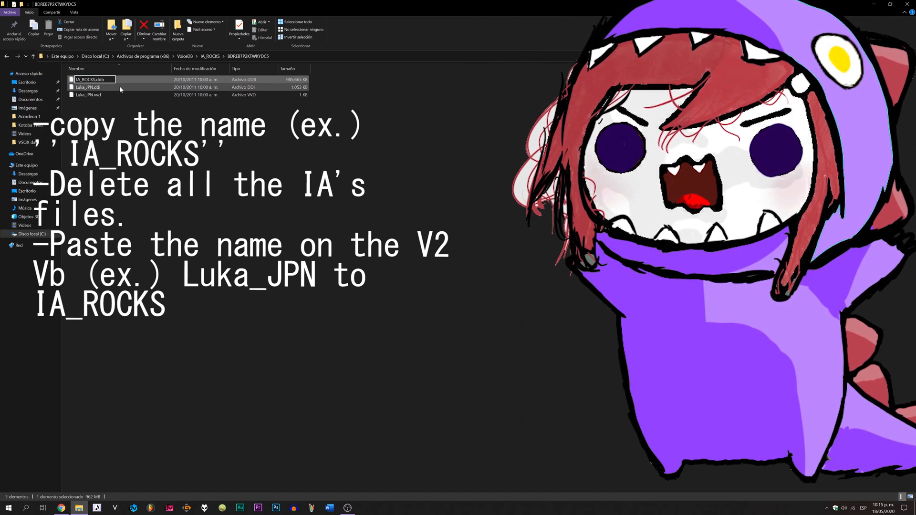
pyautogui.rightClick(86, 86)
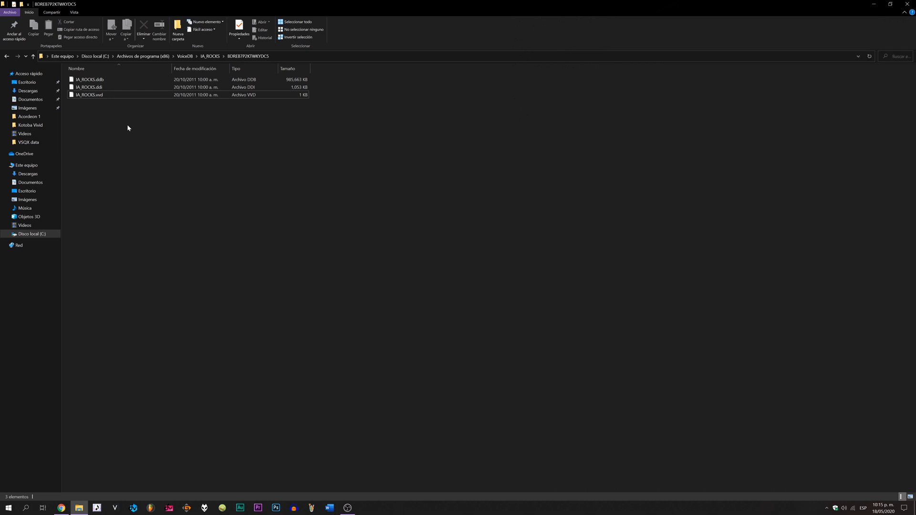
pyautogui.click(114, 507)
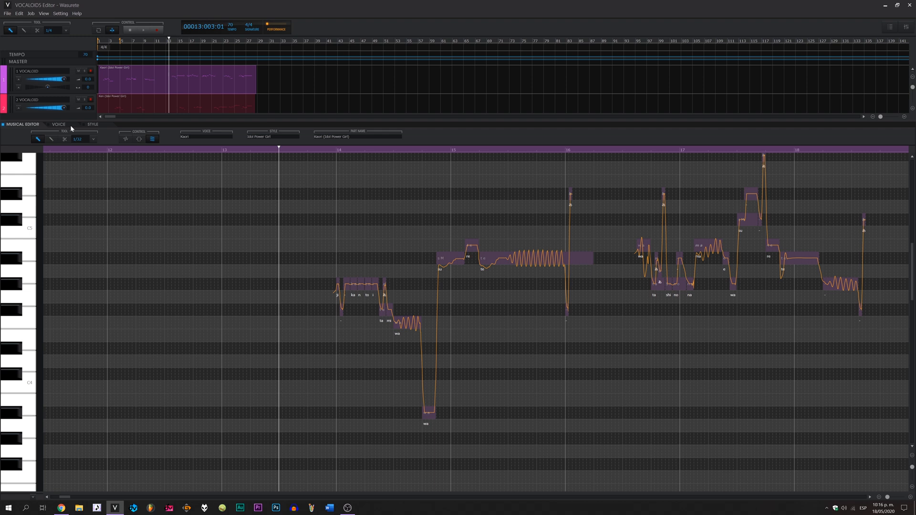
# Step: Set the first track's part voice to IA_ROCKS, keeping the Idol Power Girl style
pyautogui.click(58, 124)
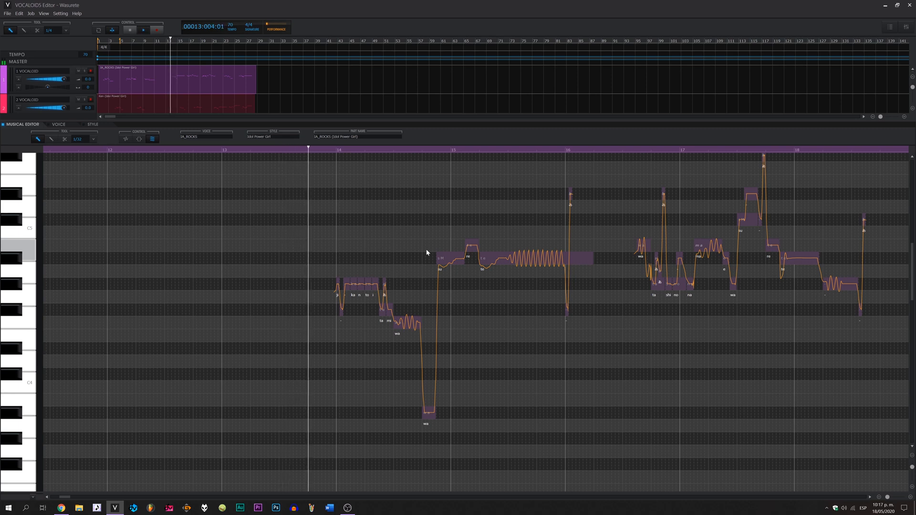
# Step: Play the project, restarting playback, to hear IA_ROCKS sing the melody
pyautogui.click(143, 29)
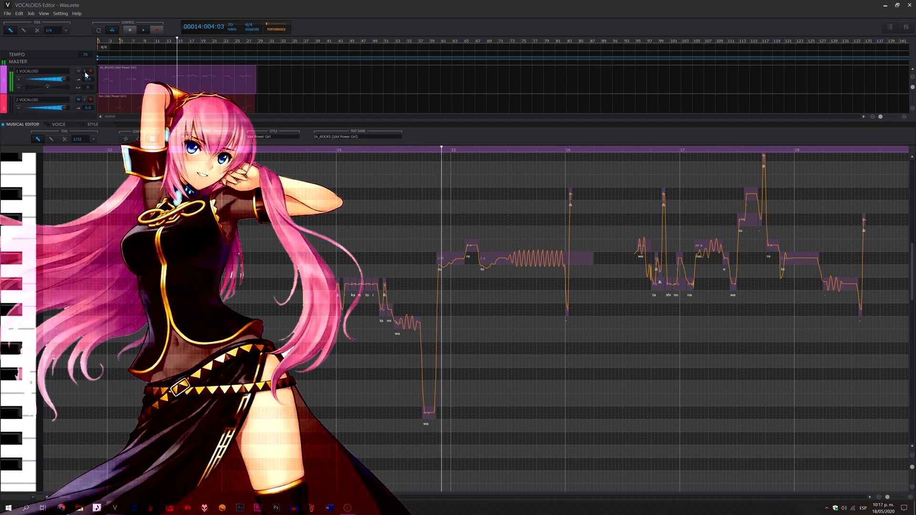
pyautogui.click(129, 30)
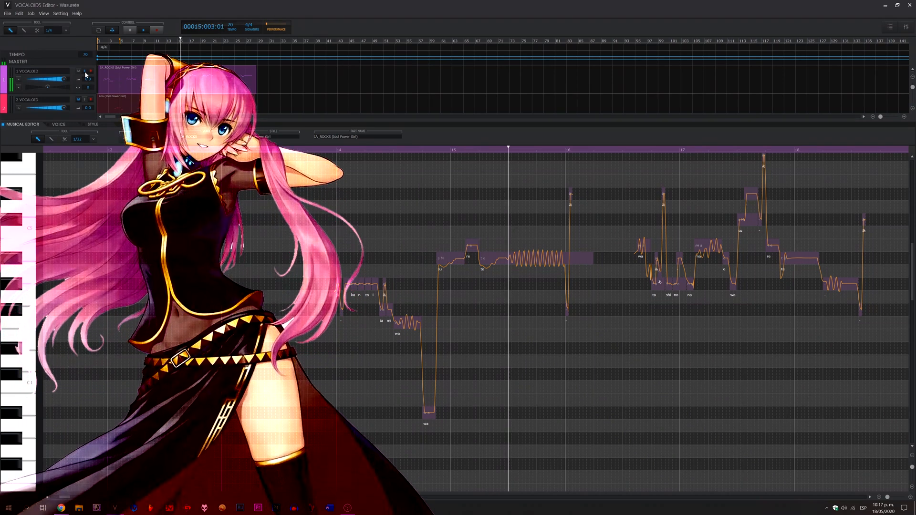
pyautogui.click(143, 29)
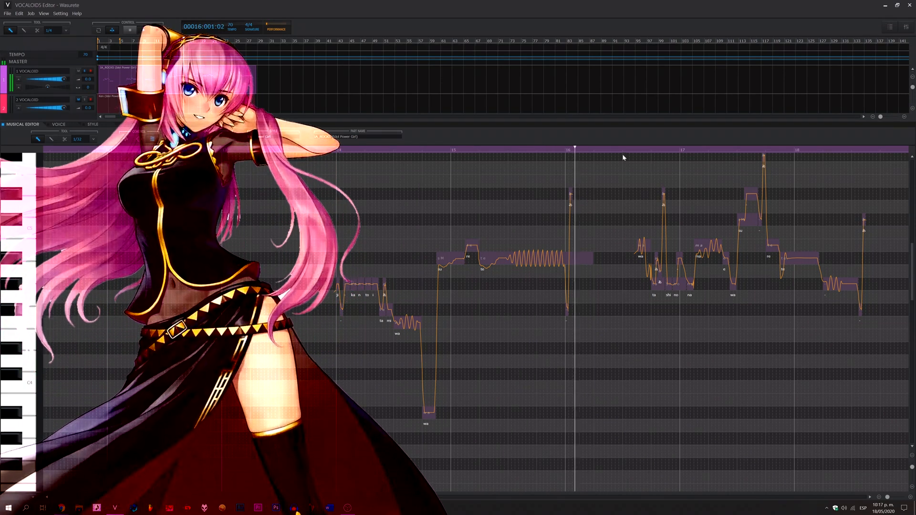